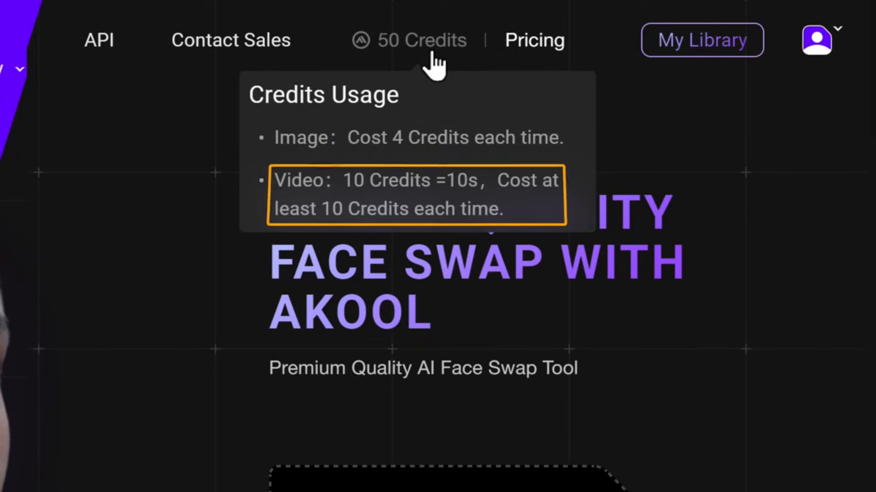
mouse_move(438, 65)
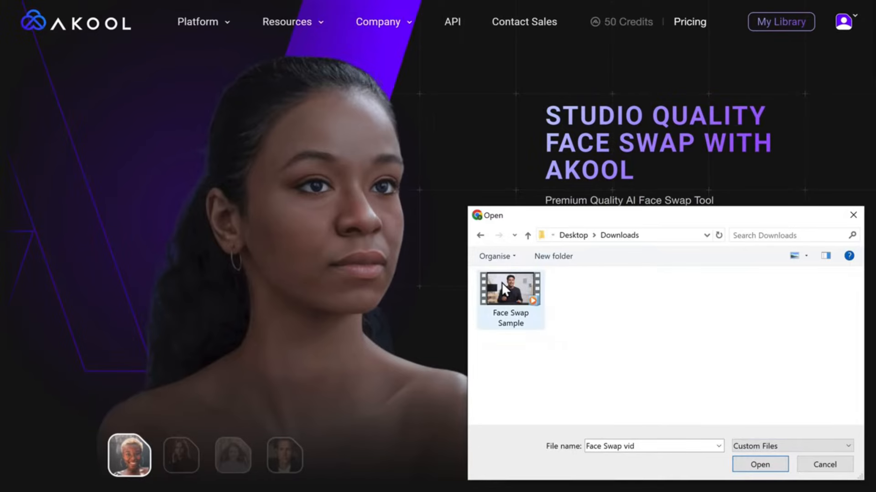
Load the Face Swap Sample video and upload the man's photo as a new face.
left_click(766, 464)
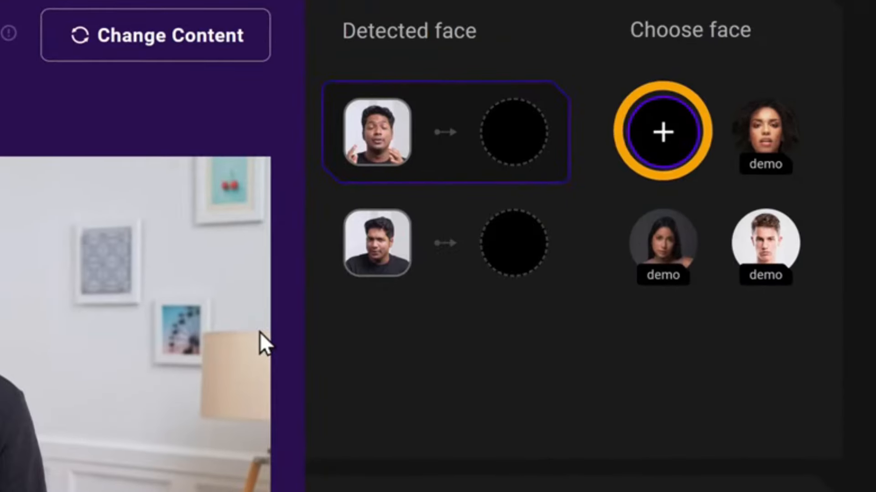
left_click(660, 134)
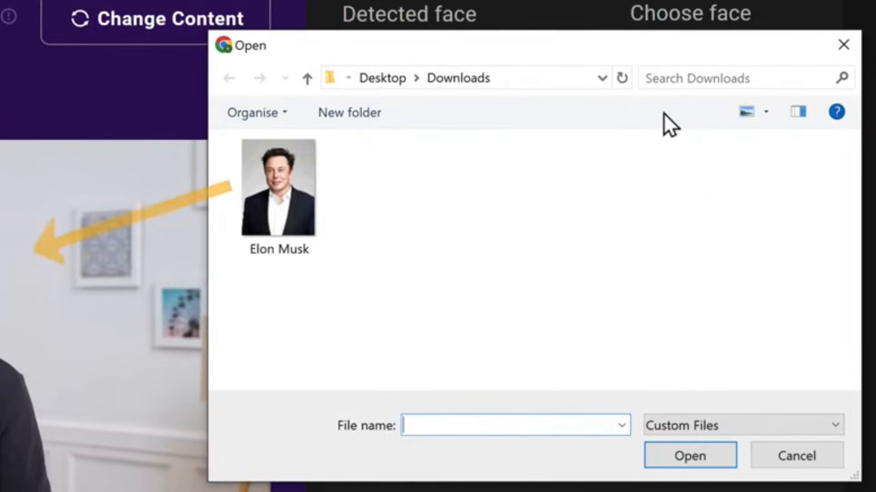
left_click(279, 187)
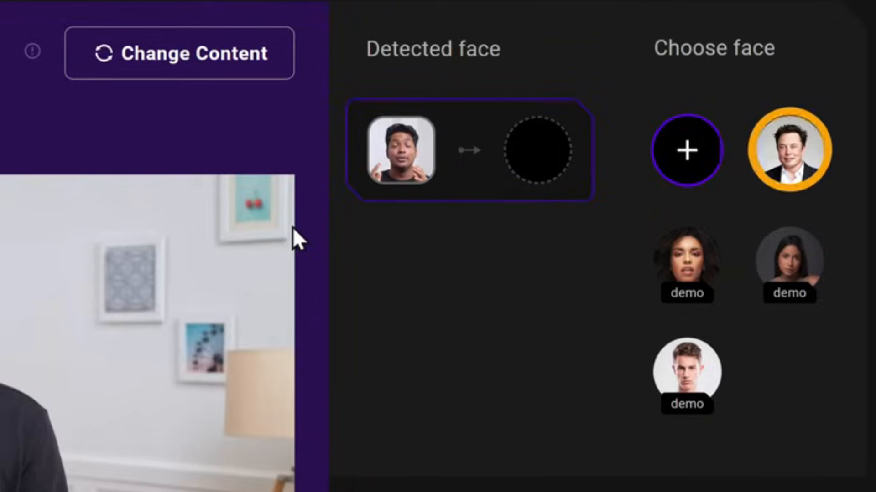
Assign the uploaded man's face to the one detected face in the video.
left_click(790, 153)
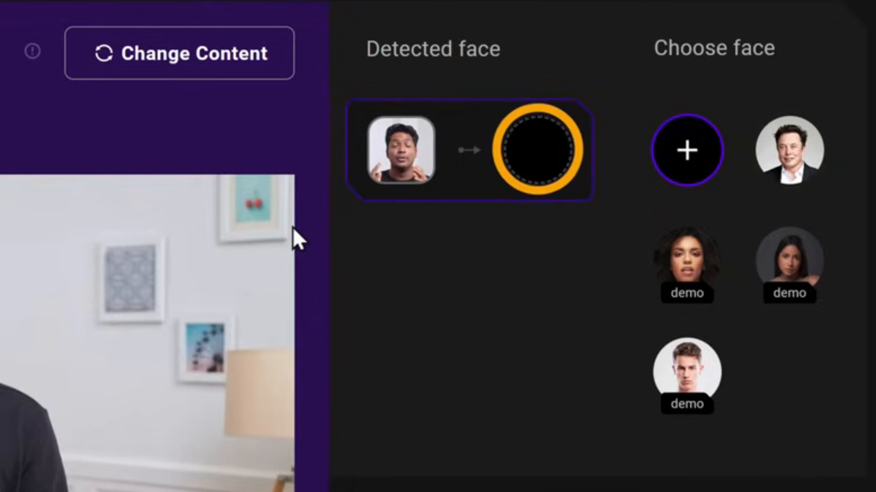
left_click(790, 154)
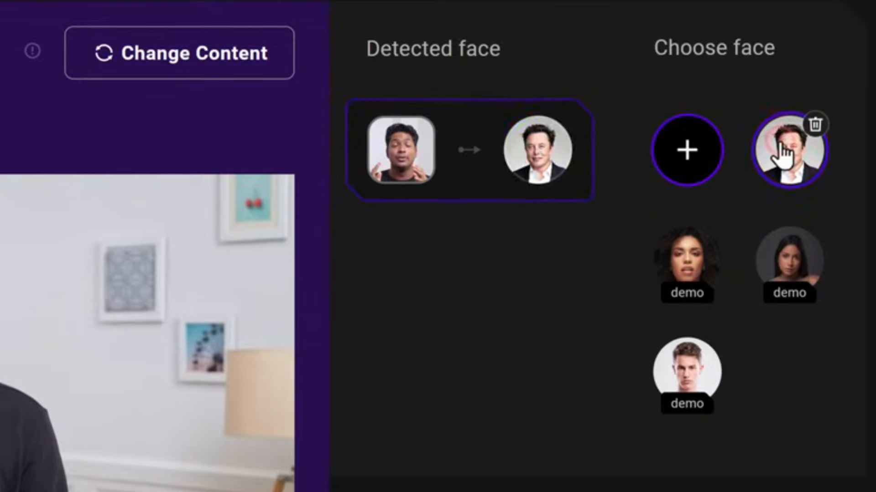
scroll("down", 3)
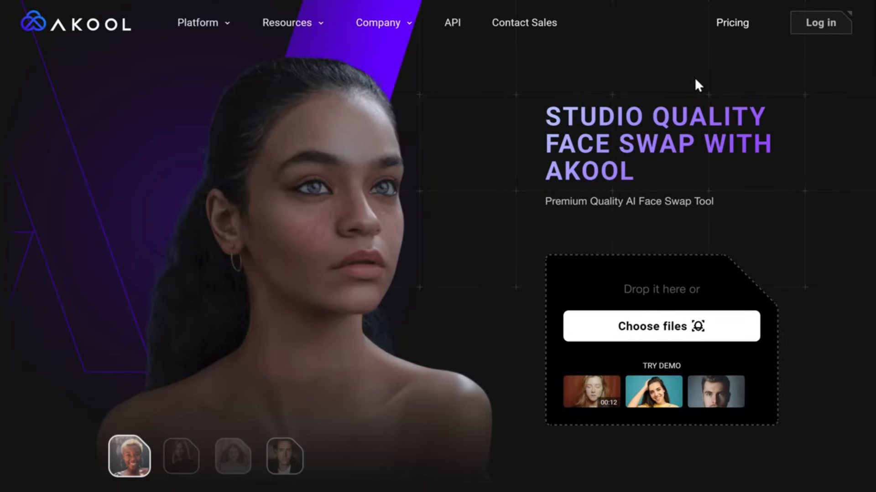
Load the group photo, pair two detected faces with uploaded faces and enable Face enhance.
left_click(661, 325)
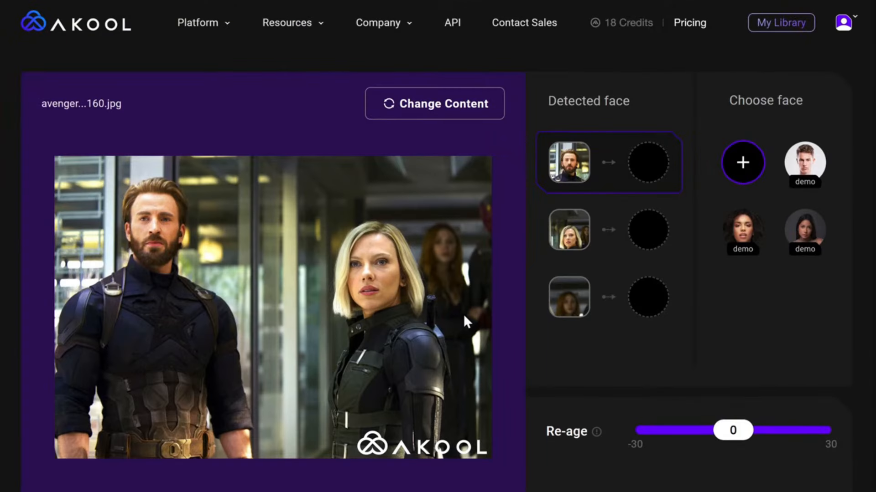
left_click(742, 162)
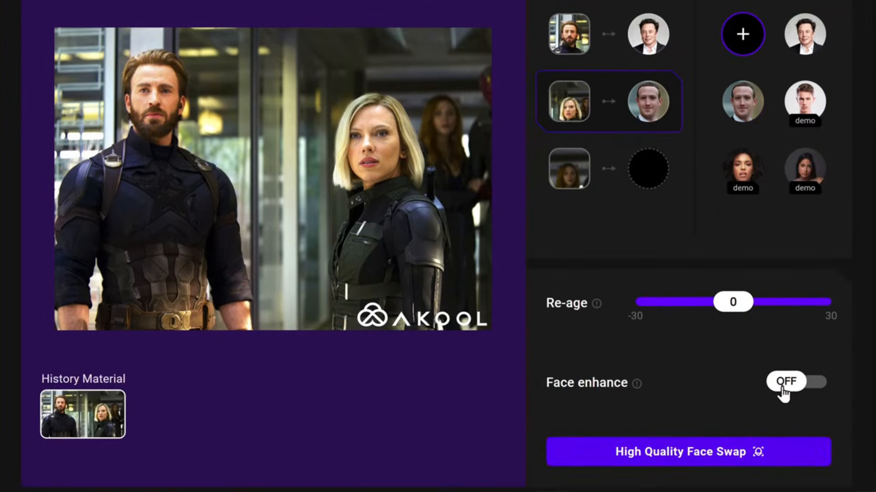
left_click(797, 382)
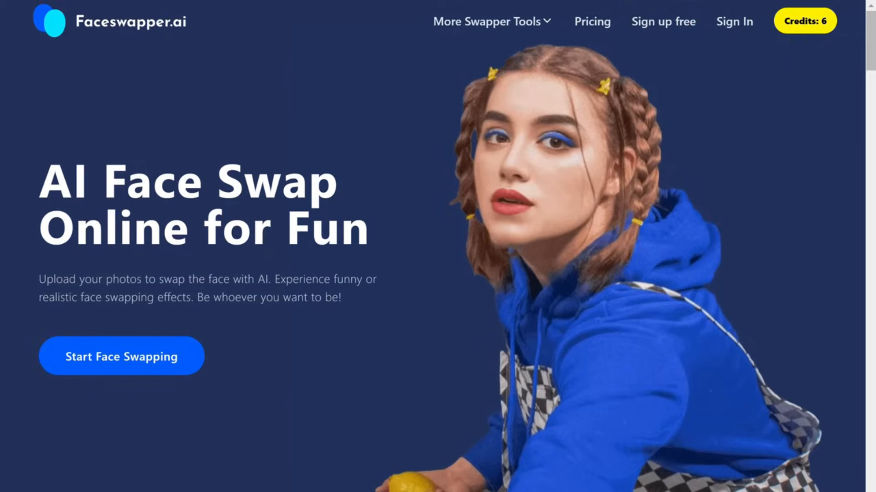
Enter the Faceswapper.ai workspace and set the source photo's detected face.
scroll("down", 3)
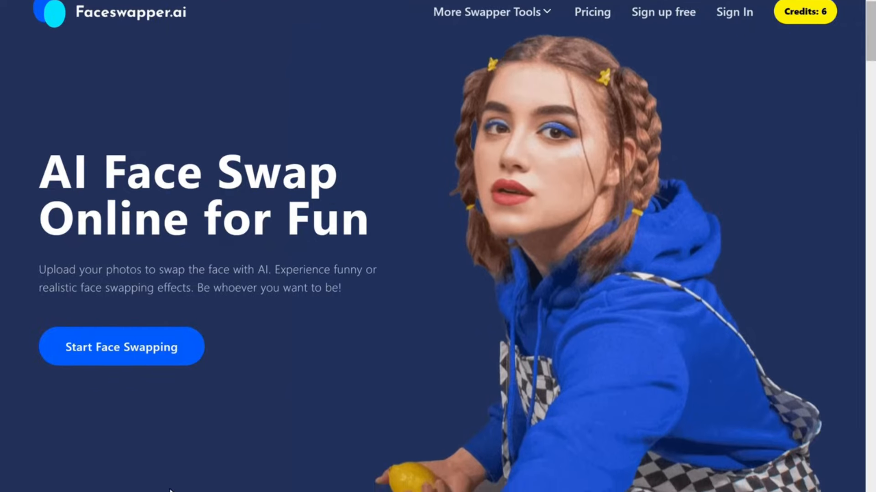
scroll("down", 3)
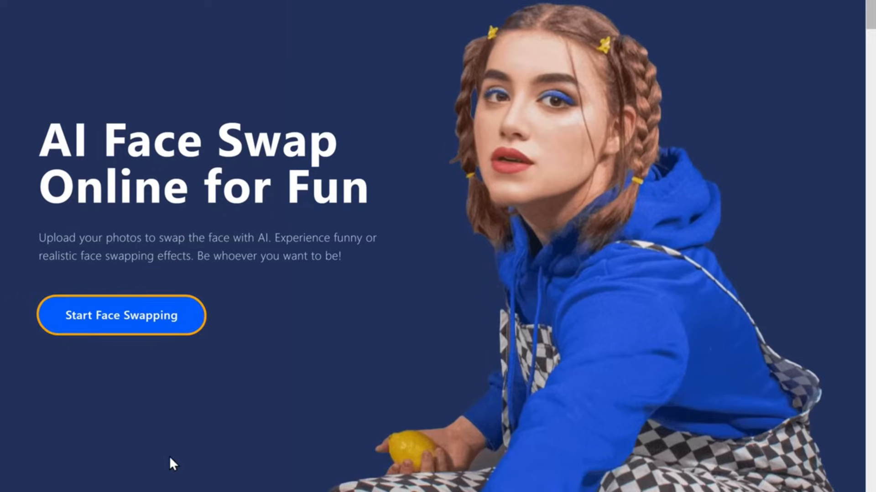
left_click(120, 314)
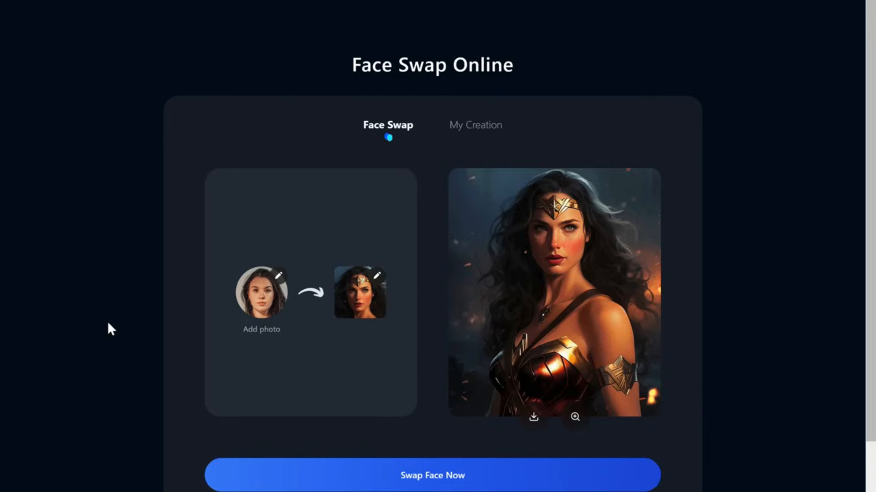
mouse_move(257, 297)
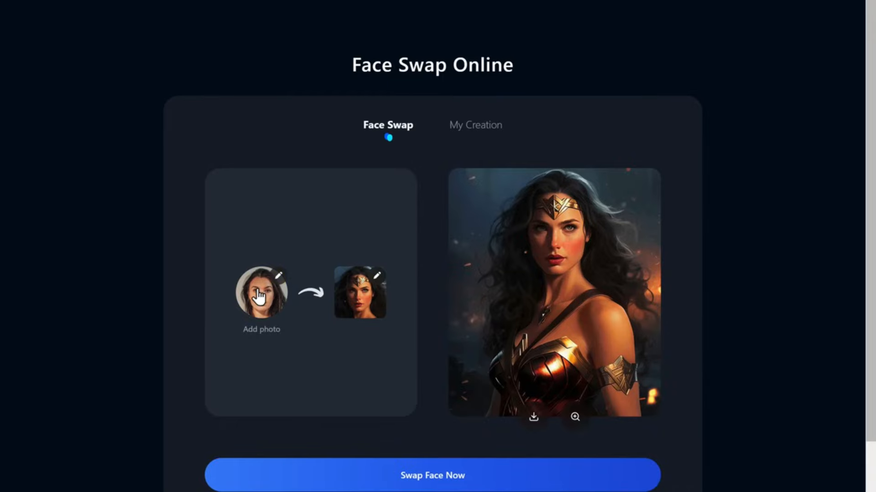
left_click(261, 293)
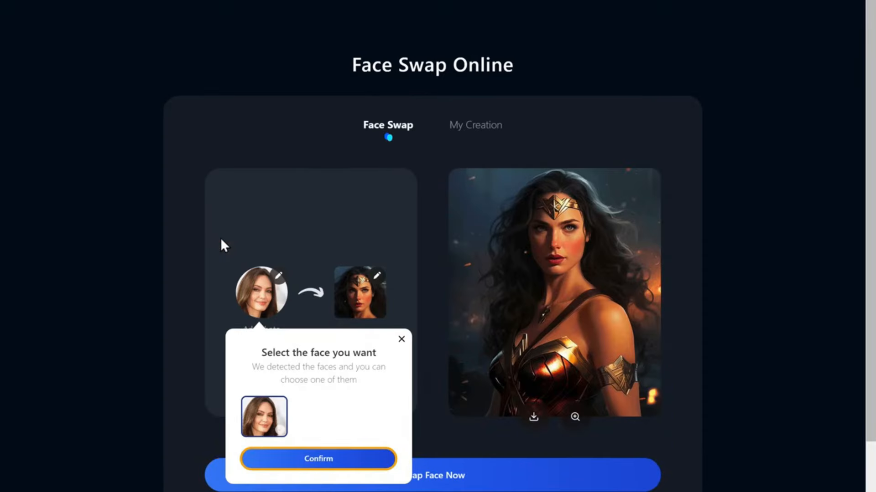
left_click(317, 459)
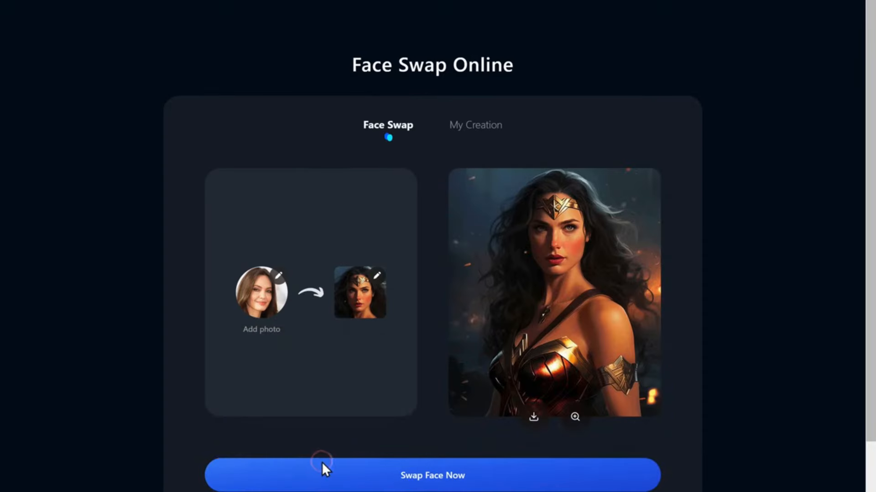
Swap the source face onto the woman's portrait and download the result.
left_click(261, 293)
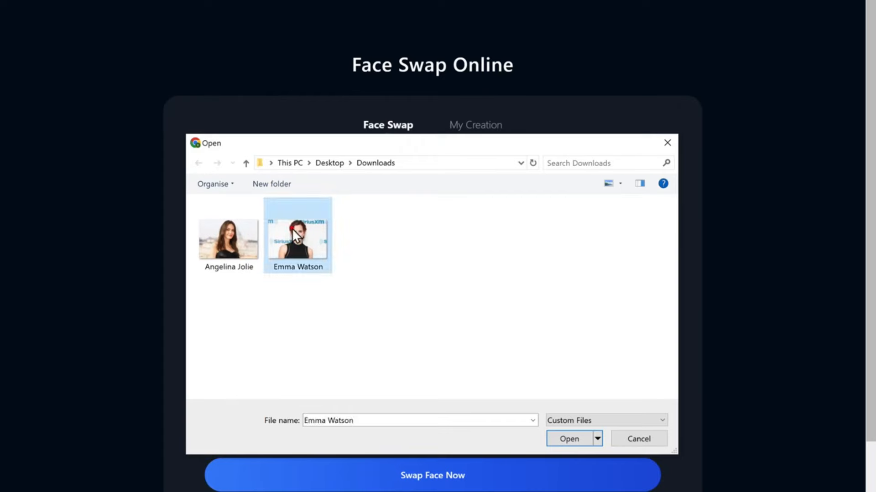
left_click(569, 438)
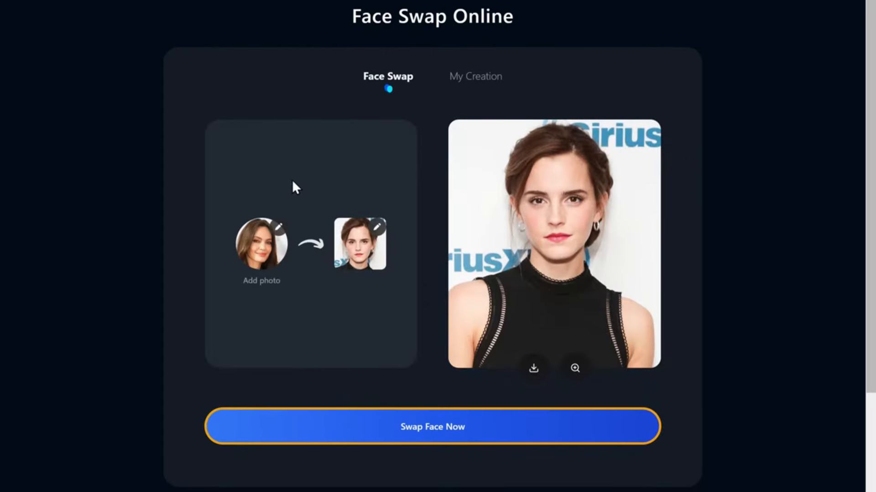
left_click(438, 438)
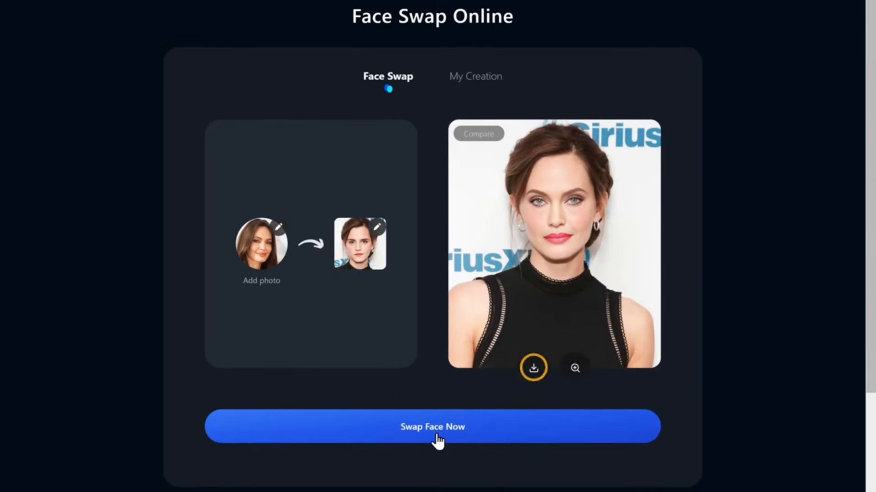
left_click(533, 368)
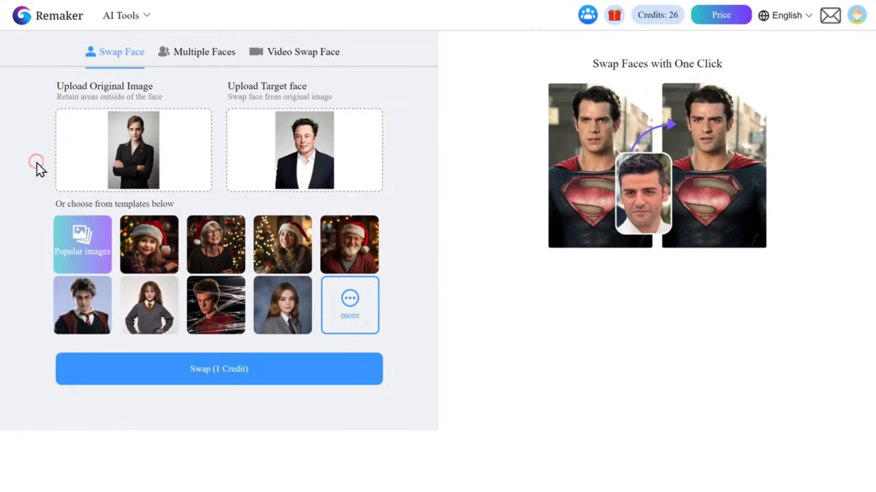
Swap the man's face onto the woman-in-suit portrait for 1 credit and download it.
left_click(219, 369)
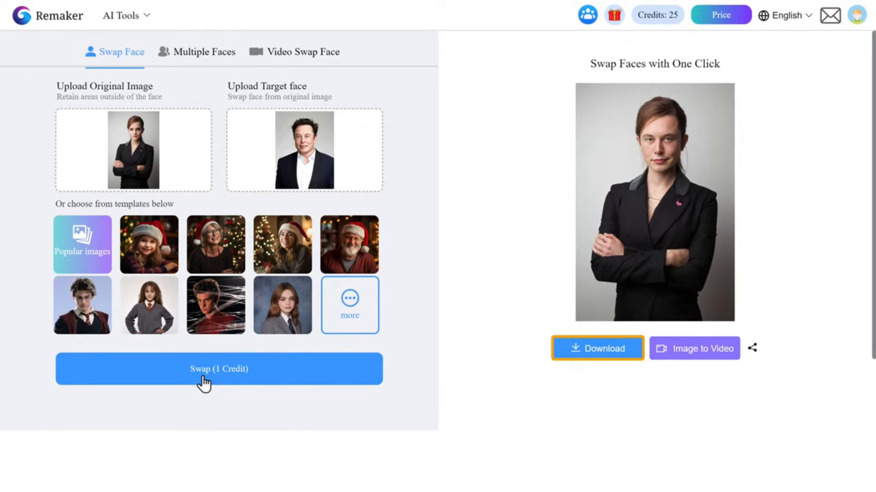
left_click(597, 349)
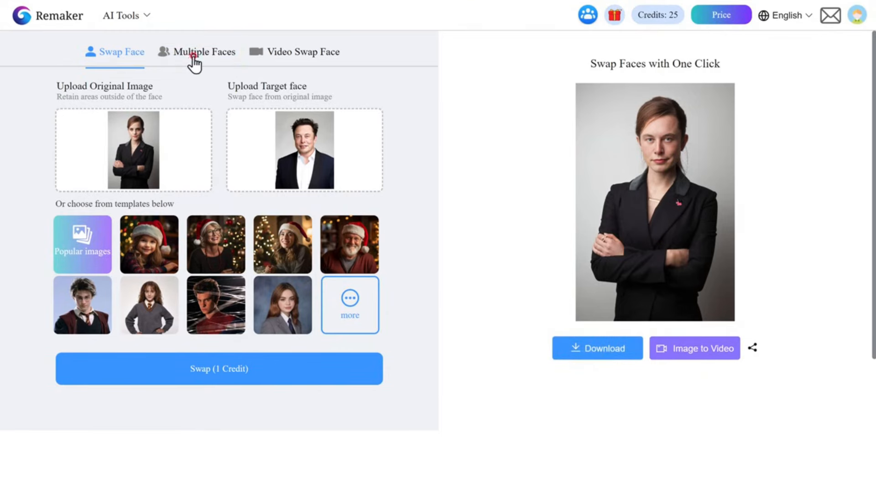
In Multiple Faces, assign a Downloads image to each detected student face and swap for 4 credits.
left_click(203, 51)
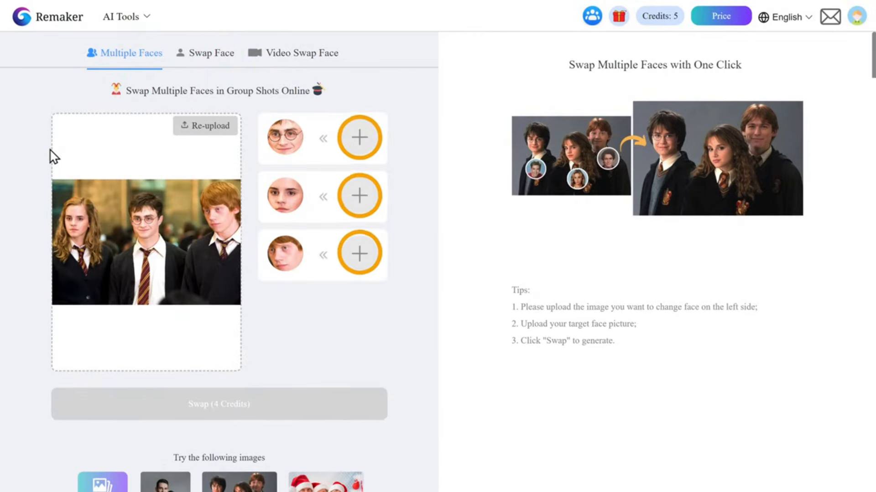
left_click(359, 138)
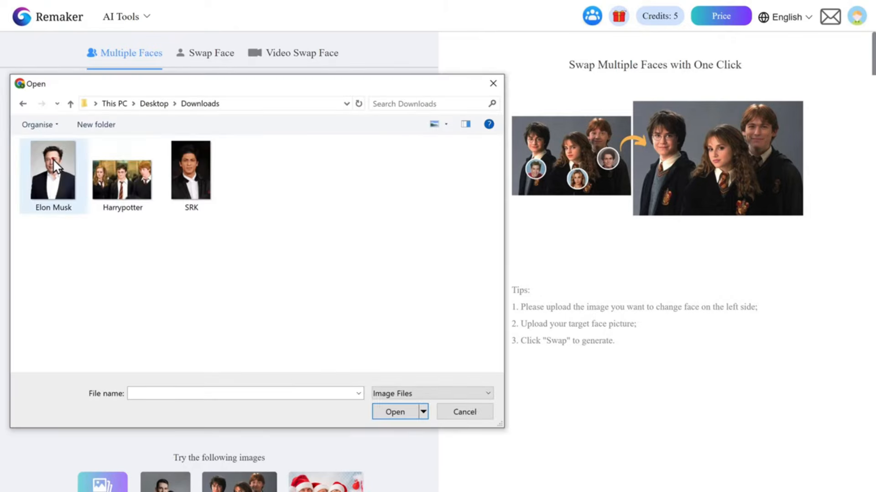
double_click(121, 176)
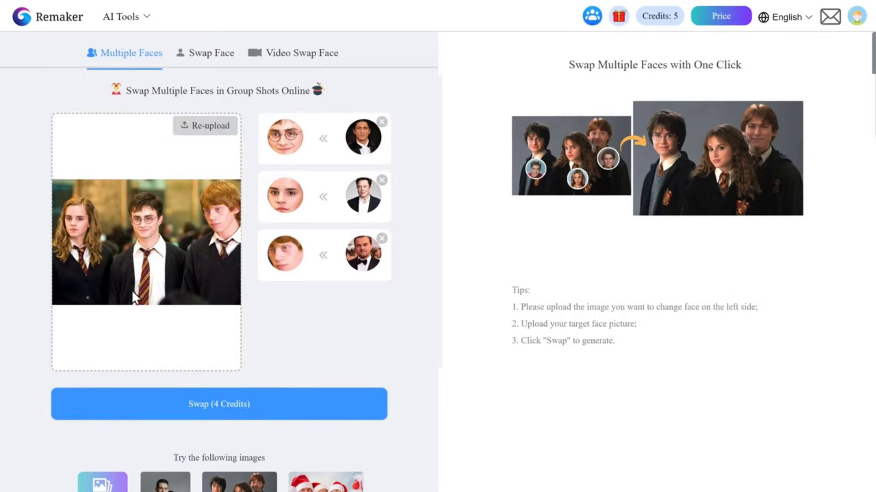
left_click(199, 404)
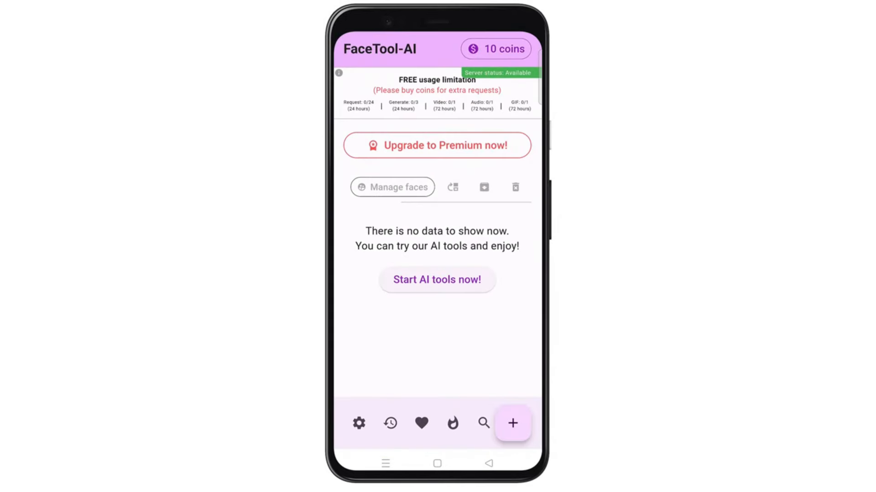
Start FaceTool-AI face swapping with the man's selfie as source and the woman's photo as target.
left_click(512, 424)
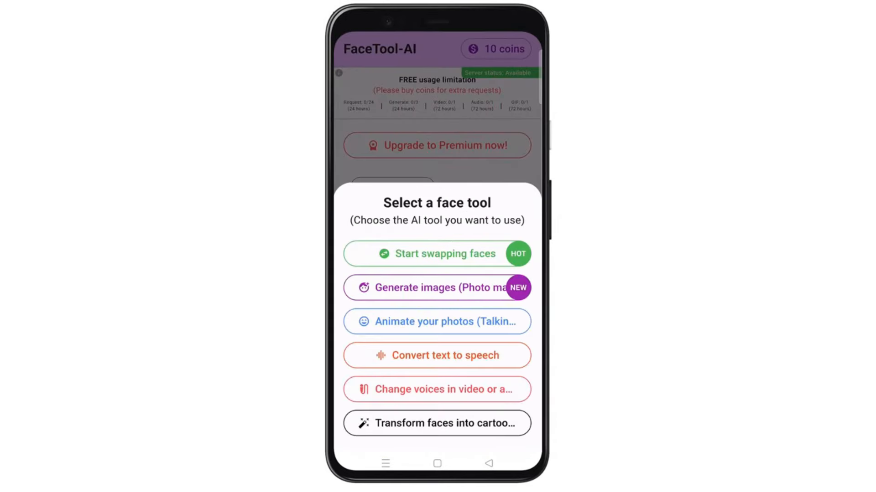
left_click(437, 254)
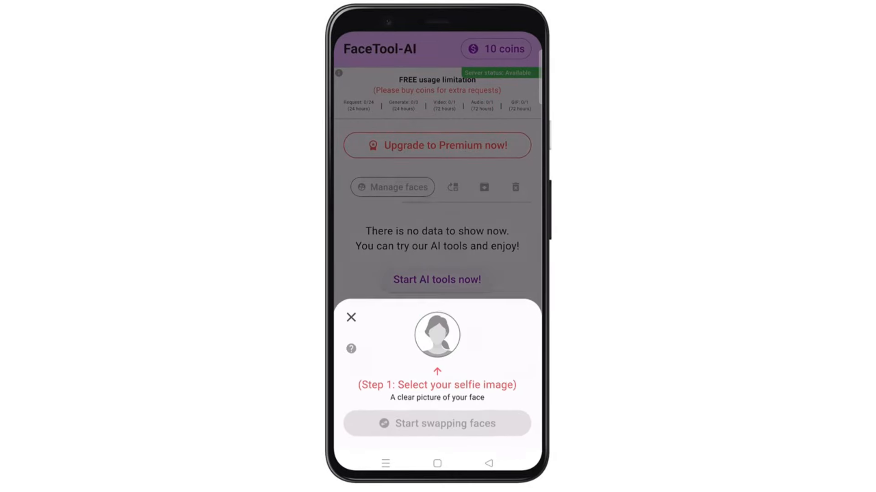
left_click(436, 335)
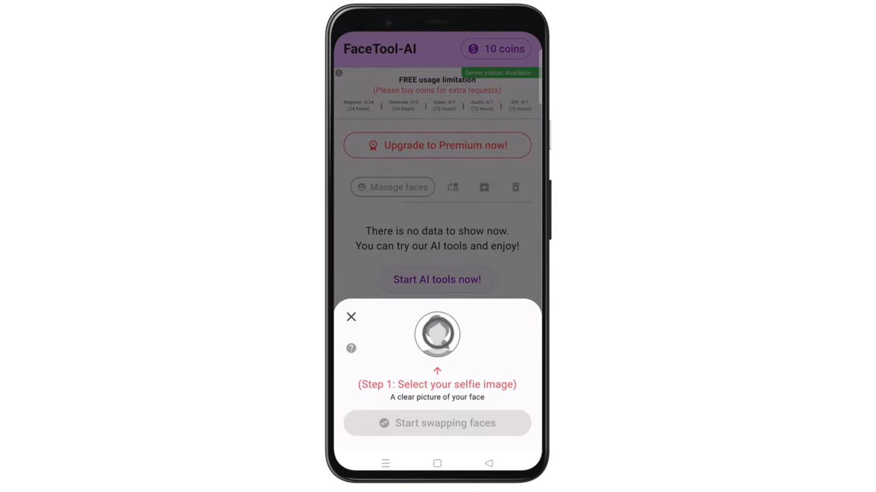
left_click(437, 338)
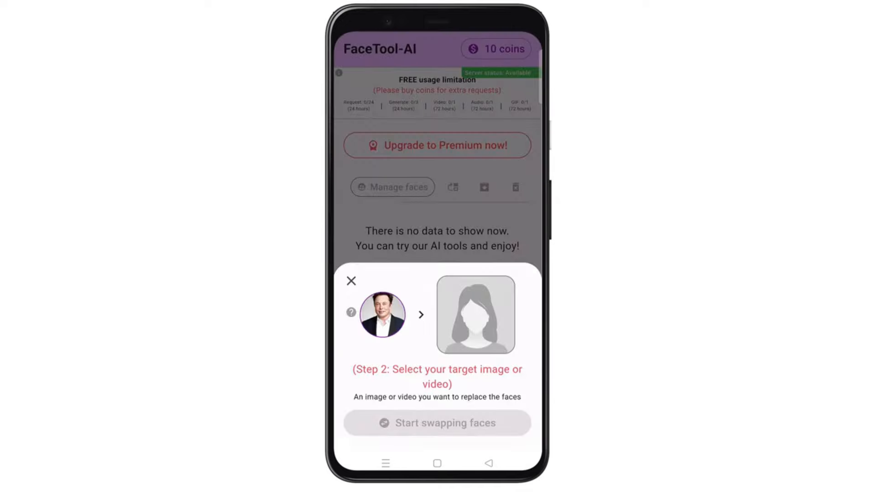
left_click(471, 315)
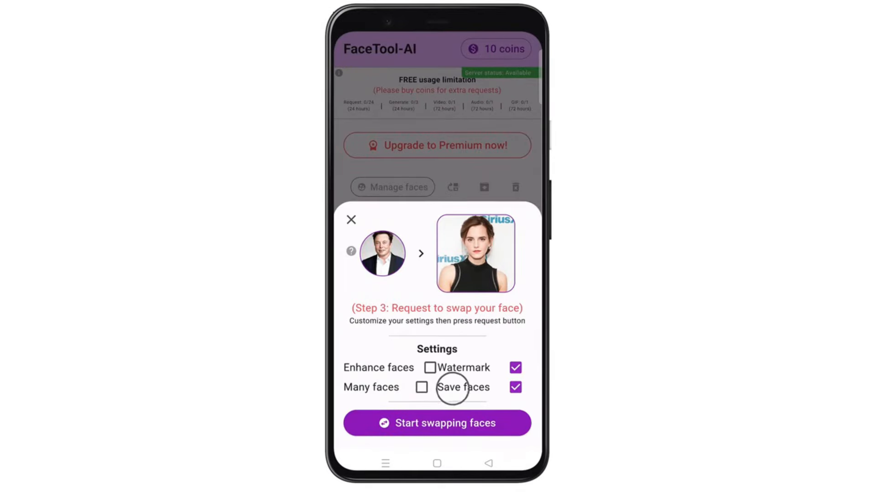
Swap with Watermark ticked and download the regenerated woman's photo.
left_click(431, 367)
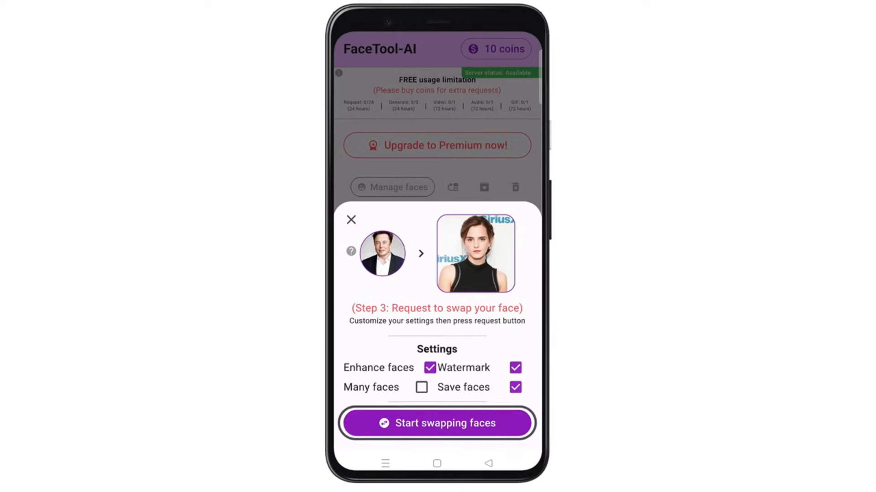
left_click(436, 423)
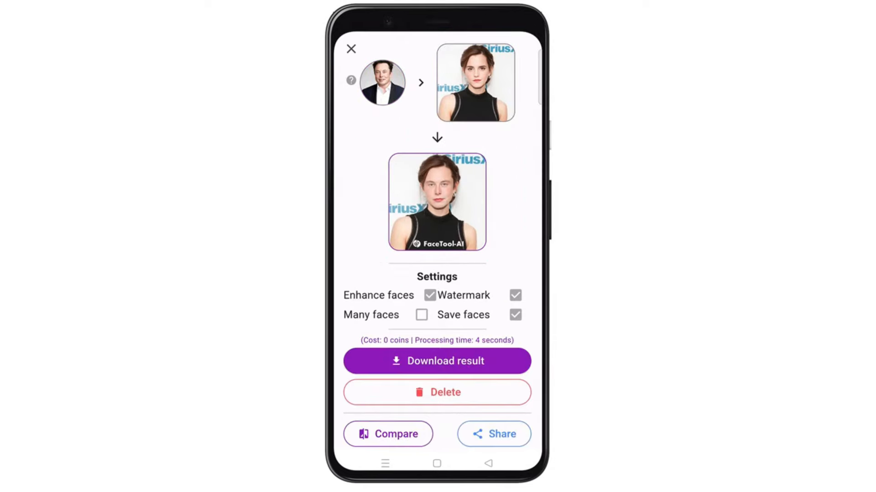
left_click(469, 389)
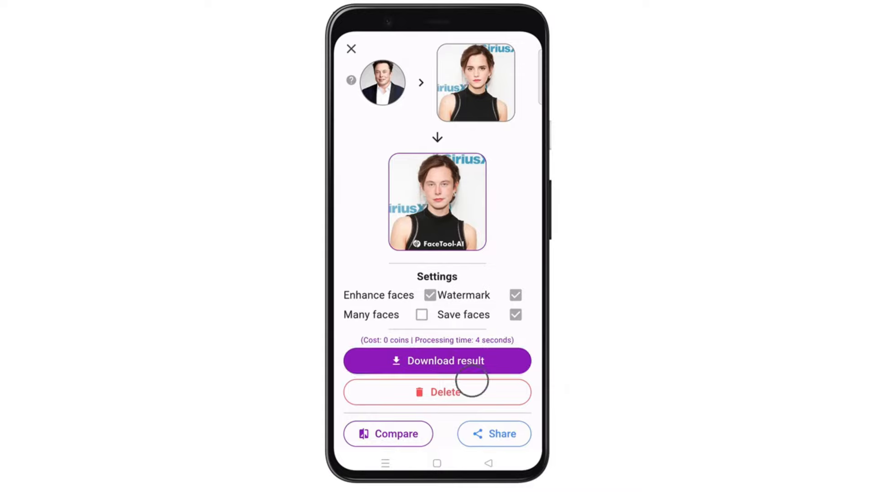